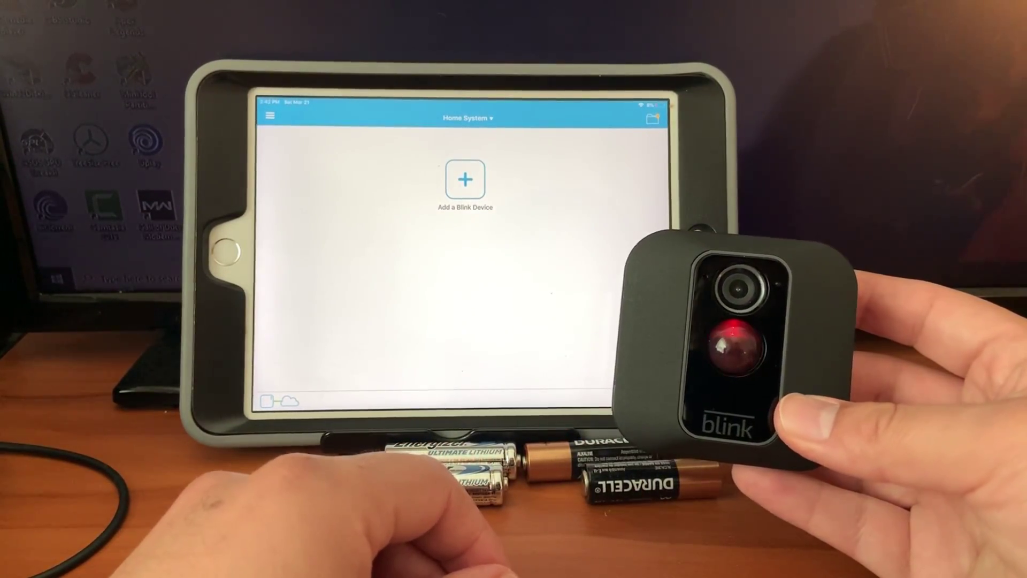
Start adding a new Blink device and move past the 'Before you begin' screen
click(467, 180)
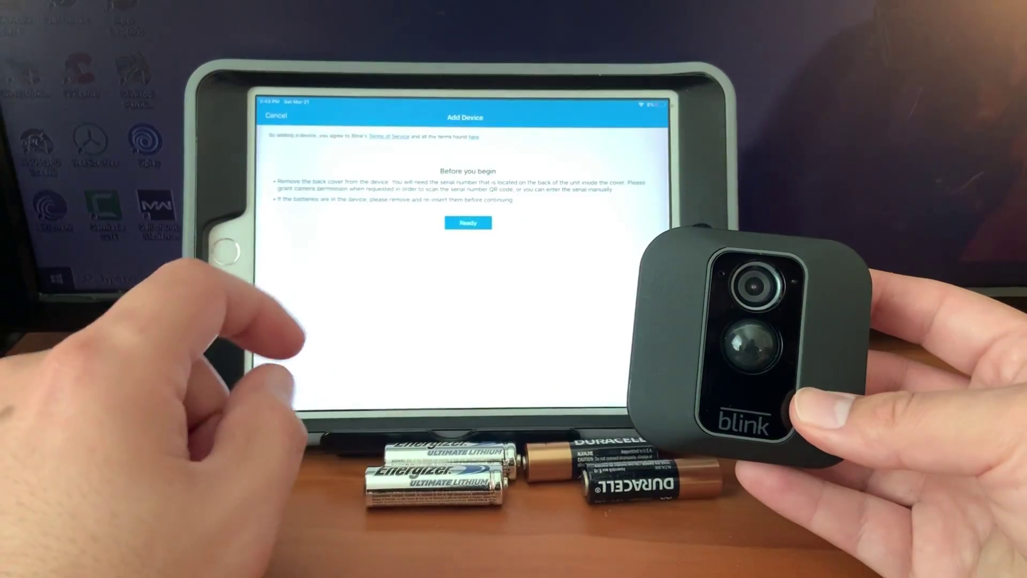
click(467, 223)
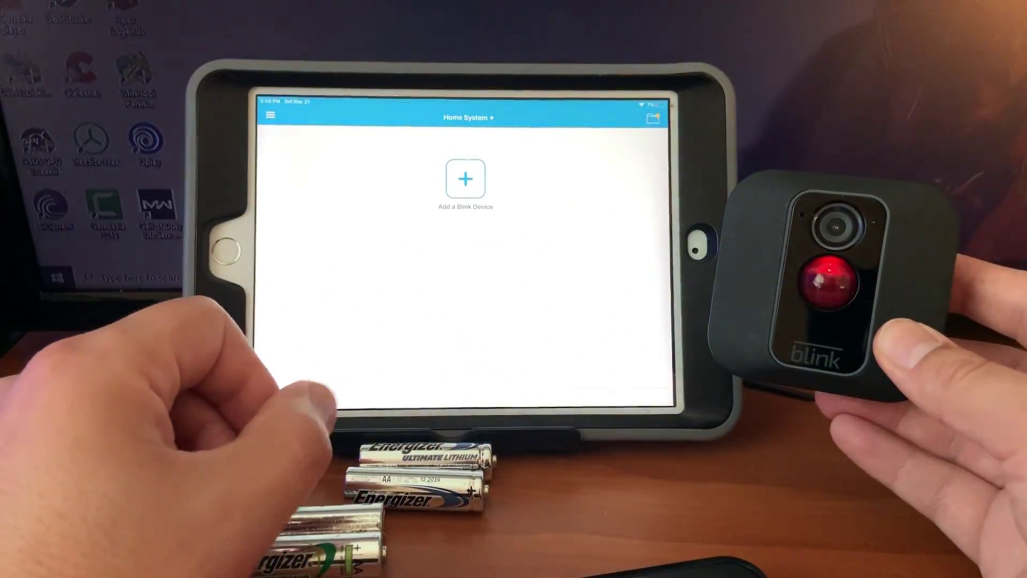
Start adding the Blink camera again from the empty Home System screen
click(466, 179)
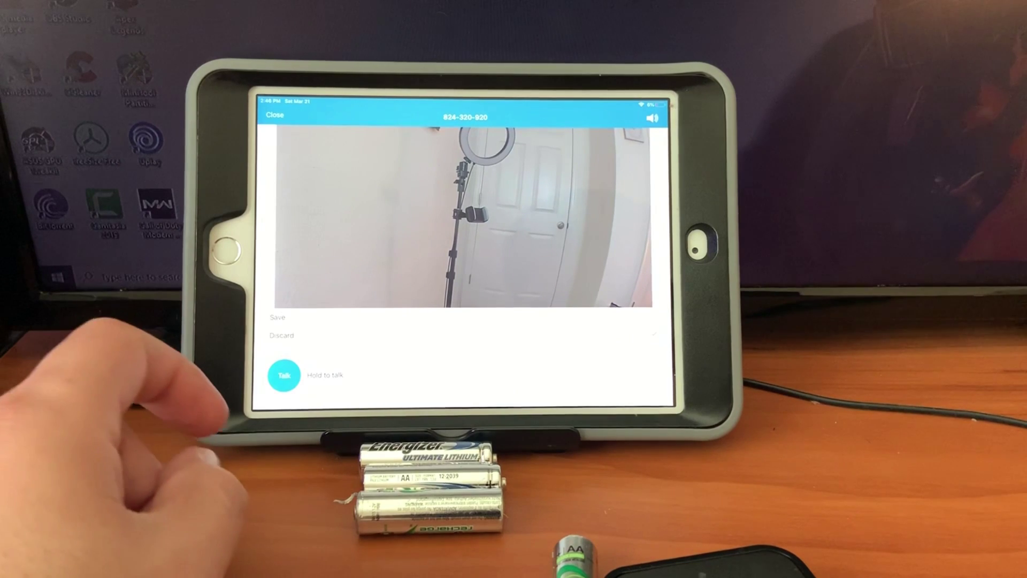
Close camera 824-320-920's live feed and return to the Home System list
click(273, 116)
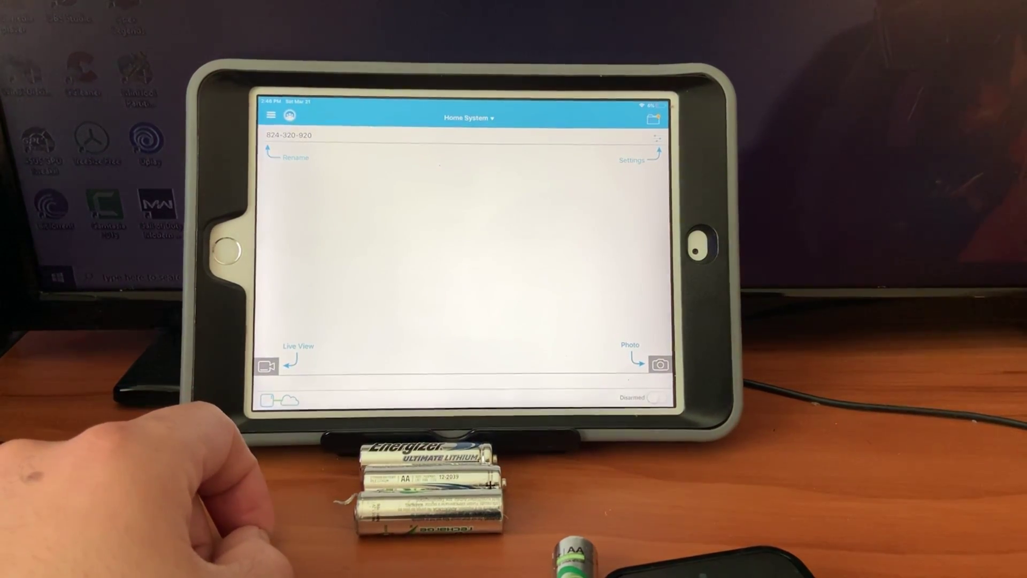